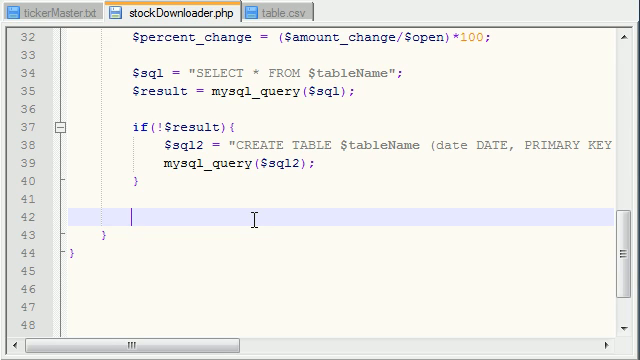
# Start line 42 as $sql3 = "INSERT INTO $tableName ();" using the CREATE TABLE's table variable.
pyautogui.write('$sq')
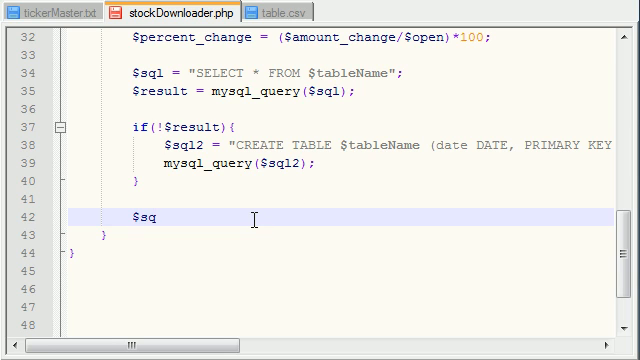
pyautogui.write('l')
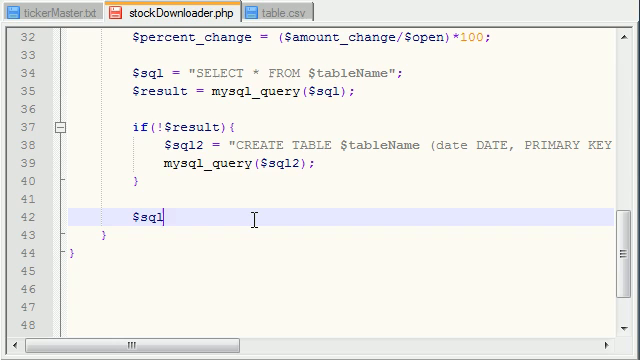
pyautogui.write('3')
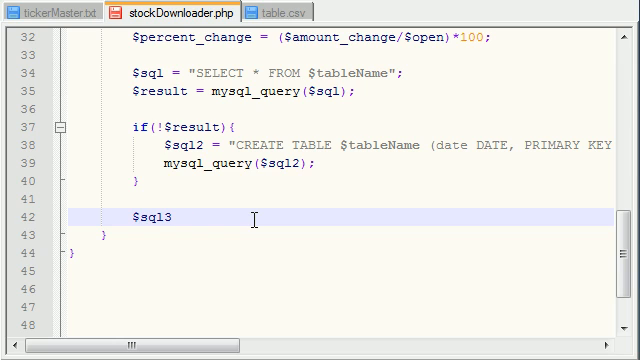
pyautogui.write("= ''")
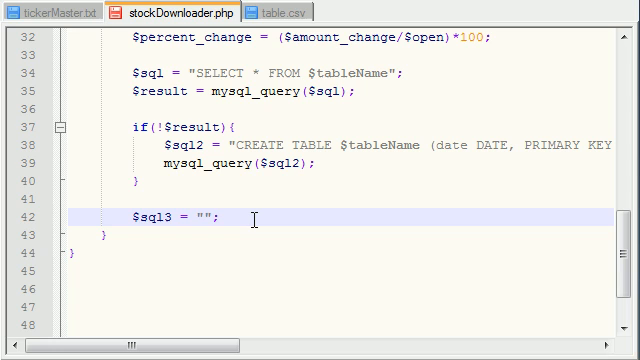
pyautogui.write('INSERT INTO')
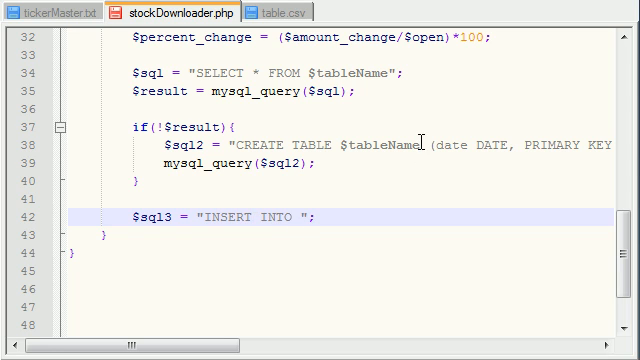
pyautogui.doubleClick(376, 144)
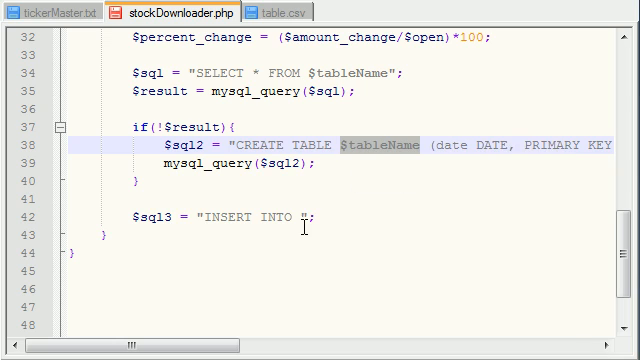
pyautogui.write('$tableName')
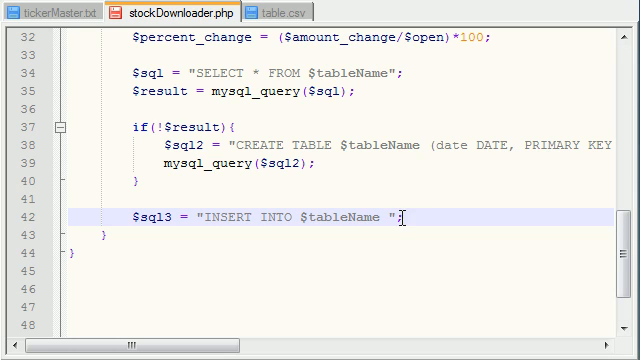
pyautogui.write('();')
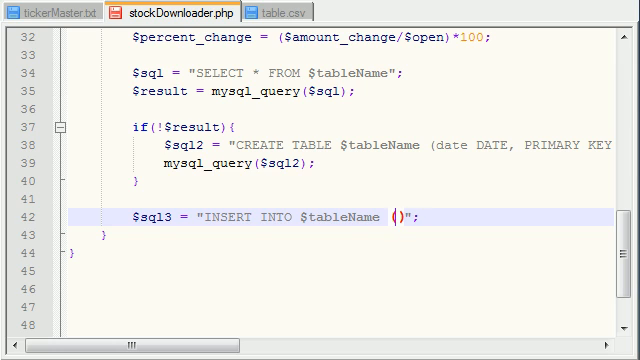
# List columns date, open, high, low, close, volume, amount_change, percent_change, checked against the table definition.
pyautogui.write('date, c')
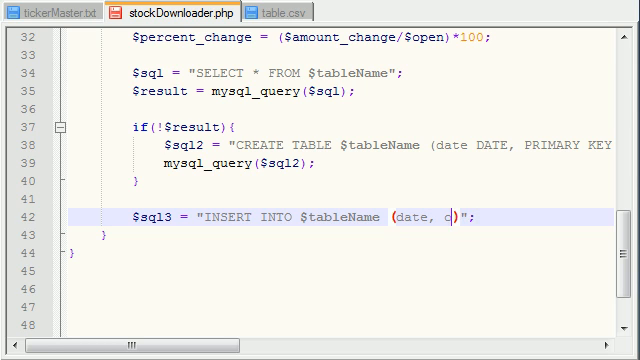
pyautogui.write('pen, high')
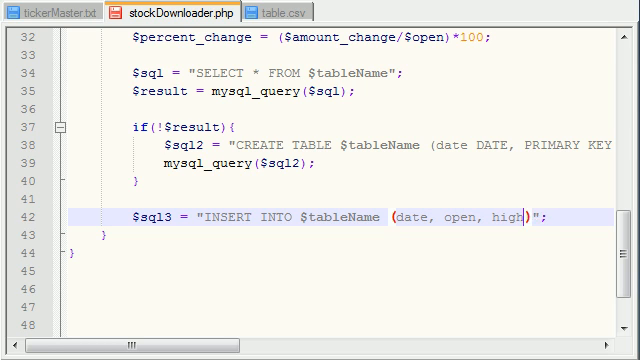
pyautogui.write(', low,')
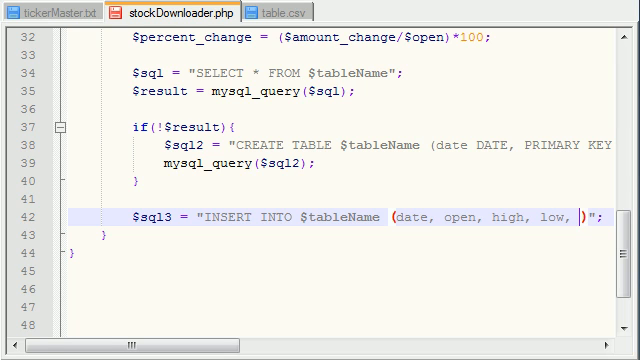
pyautogui.write('close, volume, amou')
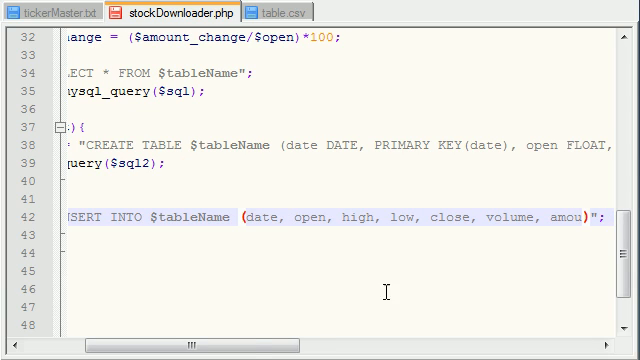
pyautogui.hscroll(3)
pyautogui.write('nt_change, percent')
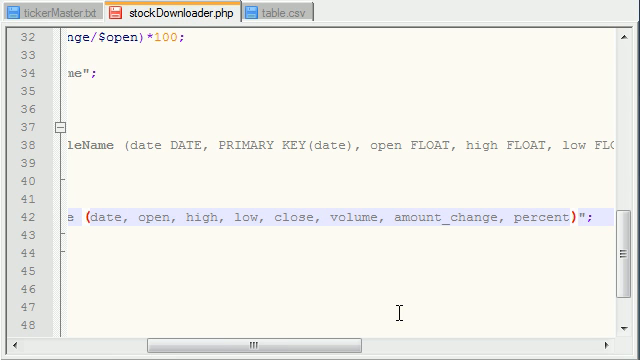
pyautogui.hscroll(3)
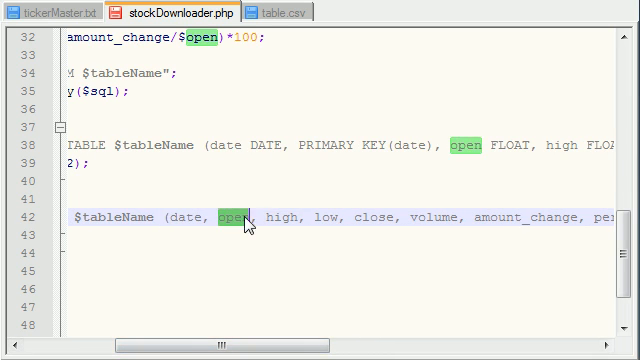
pyautogui.doubleClick(372, 216)
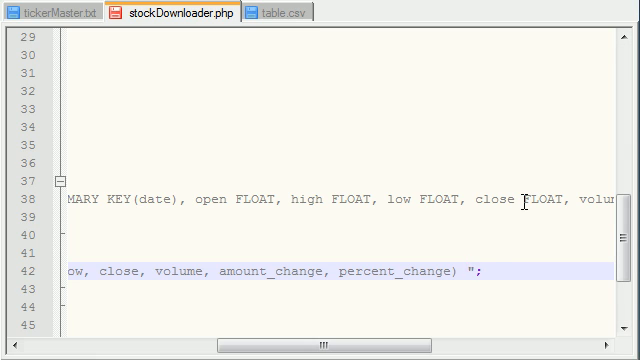
# Add a VALUES list holding '$date','$open','$high','$low' in quoted placeholders.
pyautogui.write('VALUED')
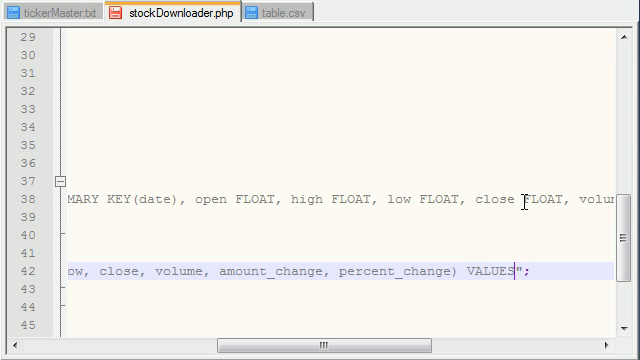
pyautogui.write('()')
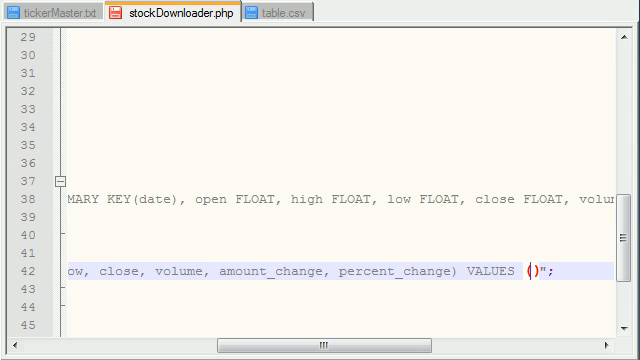
pyautogui.write("''")
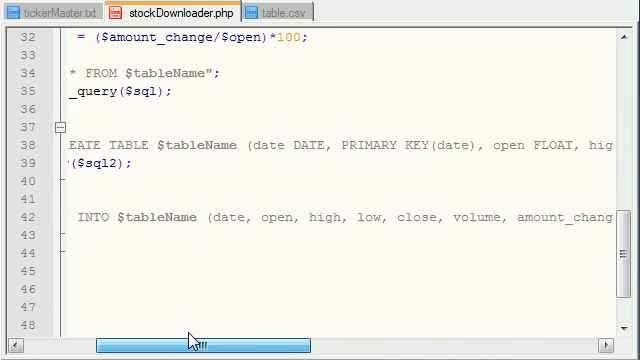
pyautogui.hscroll(3)
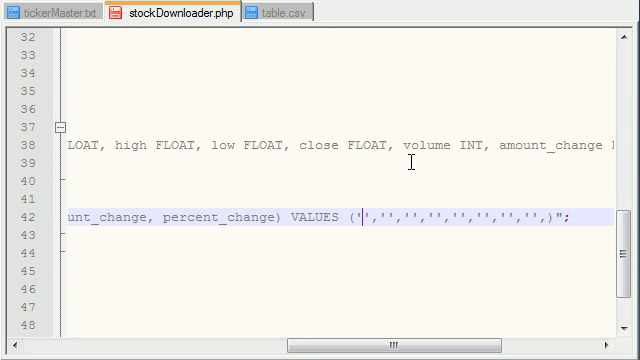
pyautogui.write('$date')
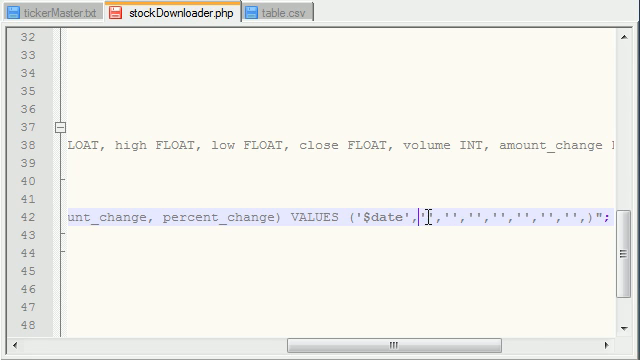
pyautogui.moveTo(556, 136)
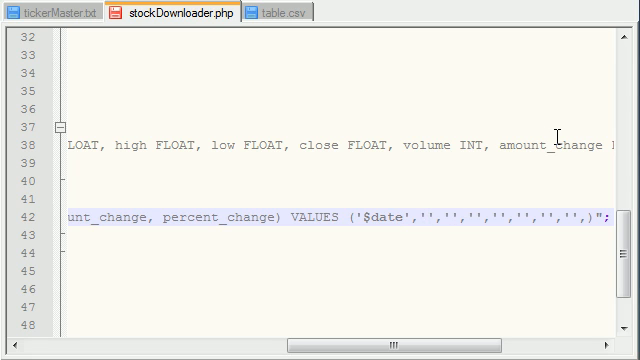
pyautogui.write('$o')
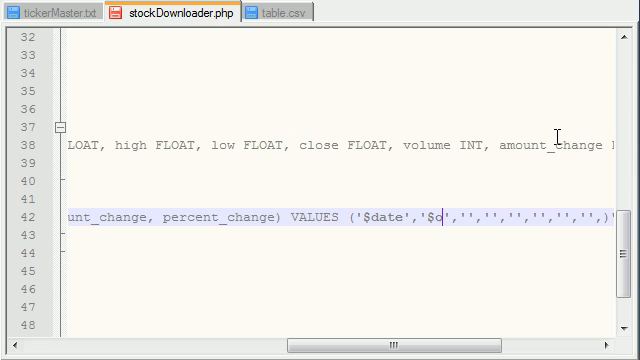
pyautogui.write('pen')
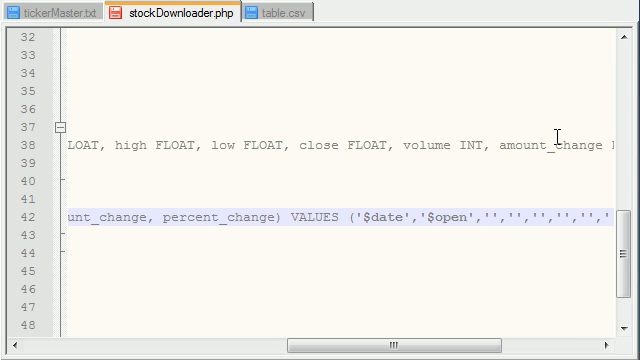
pyautogui.write('$high')
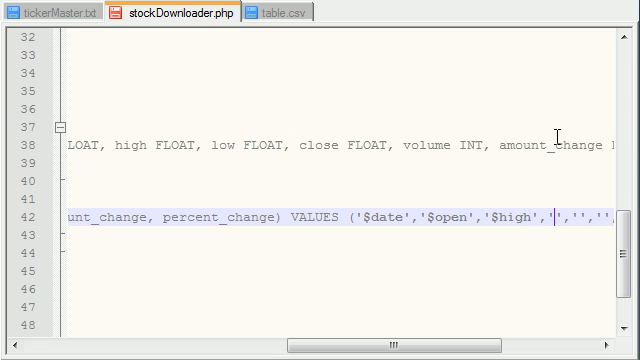
pyautogui.write('$low')
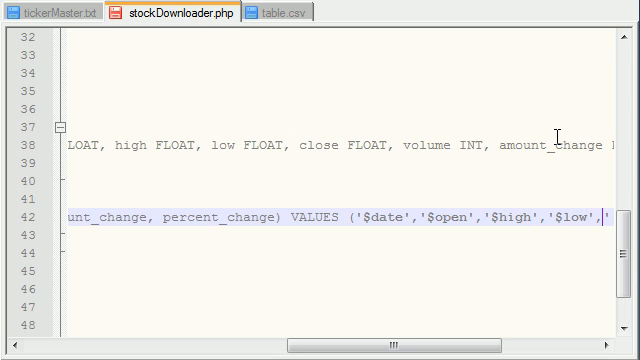
# Complete the values with $close, $volume, $amount_change, $percent_change and remove the leftover empty placeholder.
pyautogui.hscroll(3)
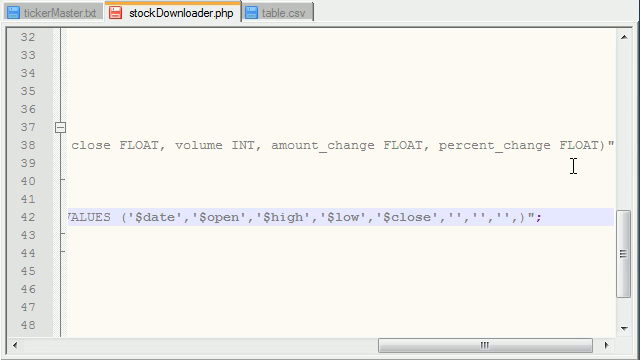
pyautogui.write('$')
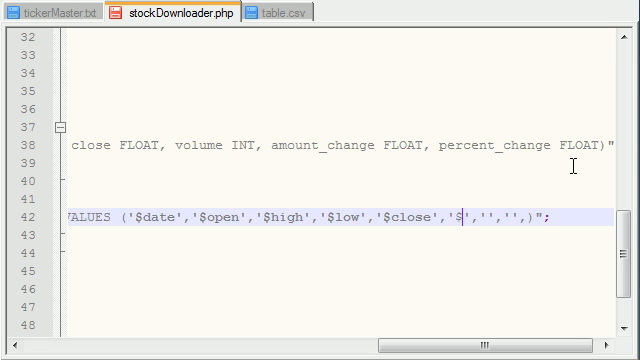
pyautogui.write('volume')
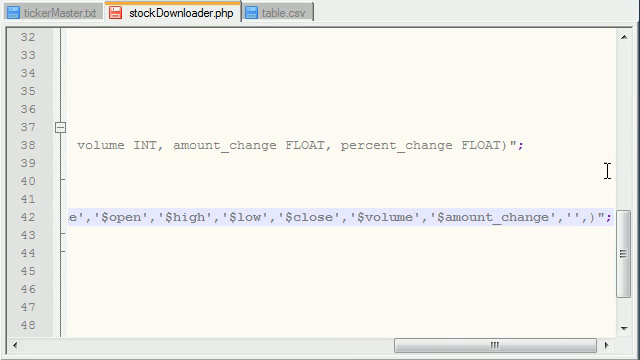
pyautogui.write('$percent_change')
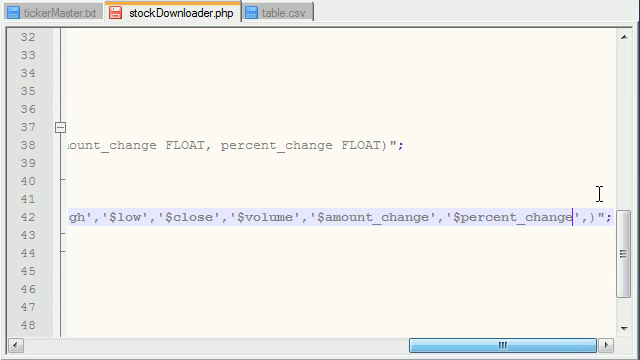
pyautogui.press('Backspace')
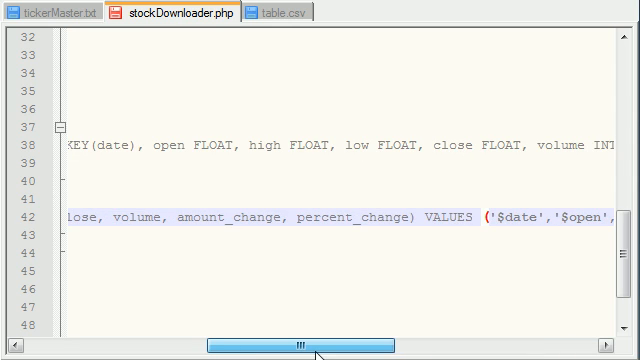
pyautogui.moveTo(310, 344); pyautogui.dragTo(470, 344)
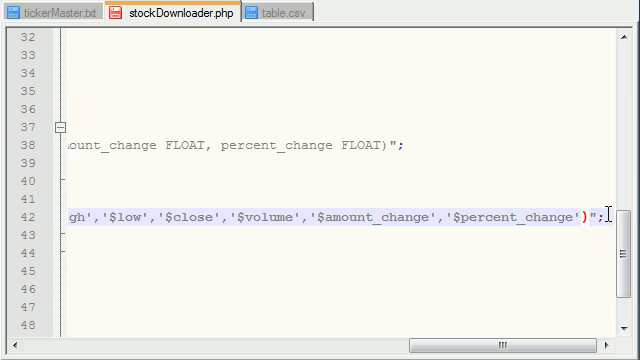
pyautogui.hscroll(-3)
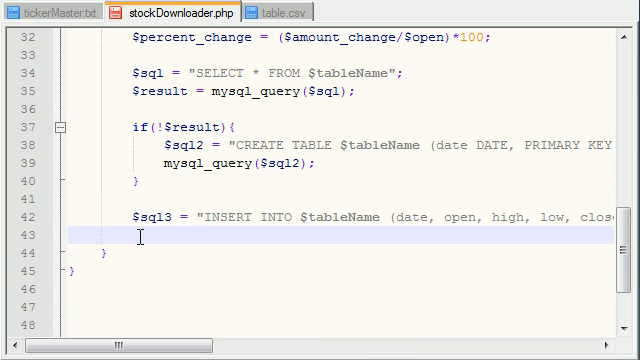
# Add mysql_query($sql3); after the $sql3 line and review the fileToDatabase function.
pyautogui.write('mysql_query($sql2);')
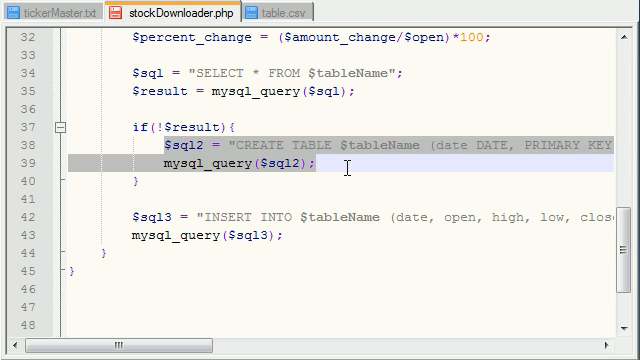
pyautogui.scroll(3)
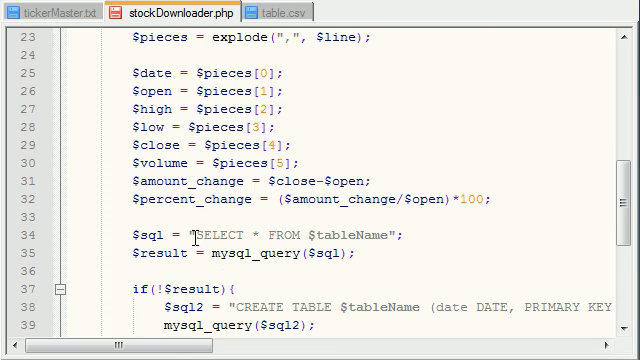
pyautogui.scroll(-3)
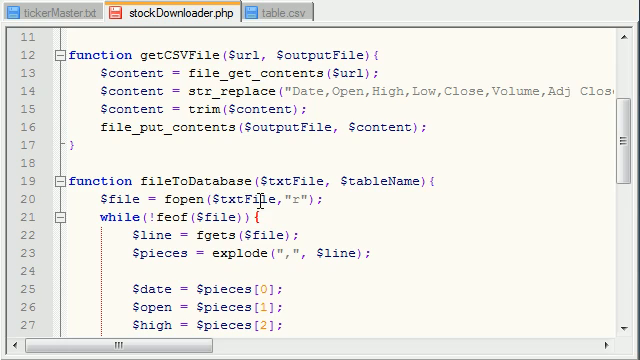
pyautogui.scroll(-3)
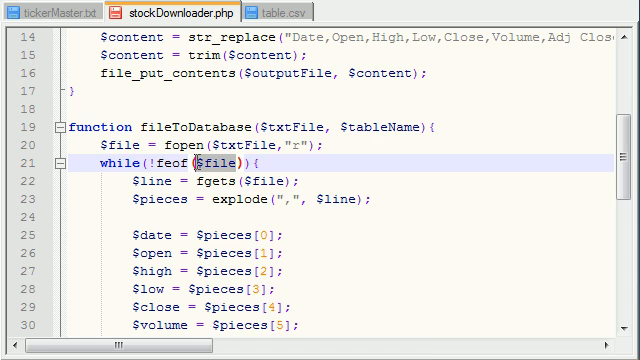
pyautogui.scroll(-3)
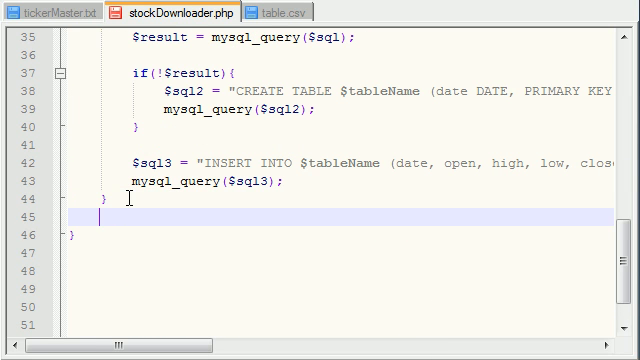
# Add fclose($file); after the while loop and leave the cursor below the finished function.
pyautogui.write('fl')
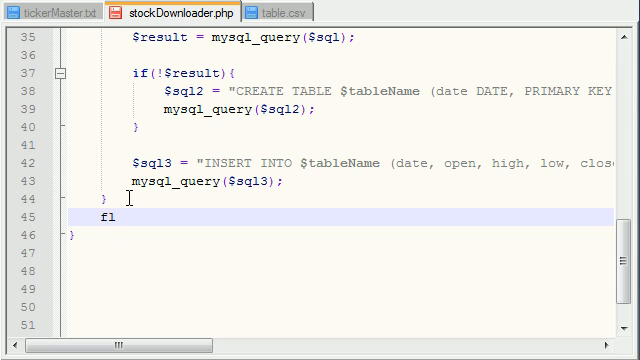
pyautogui.write('close')
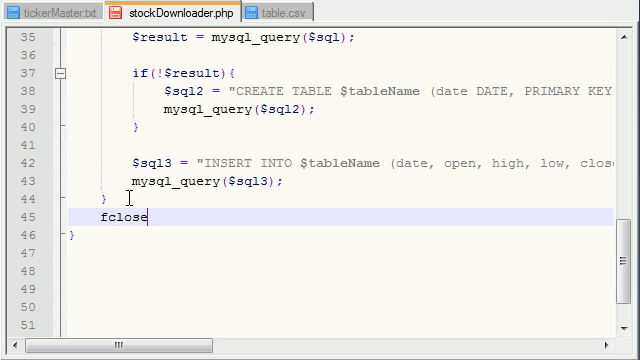
pyautogui.write('($file)')
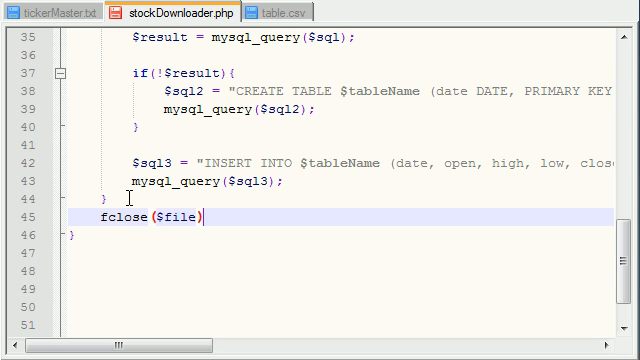
pyautogui.write(';')
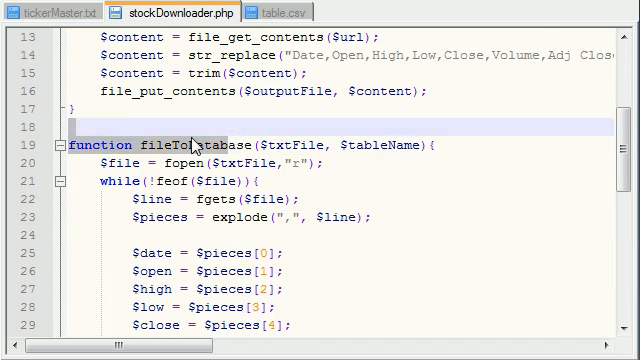
pyautogui.scroll(-3)
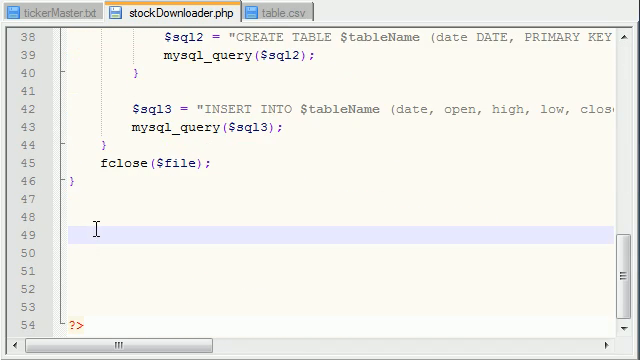
pyautogui.click(90, 216)
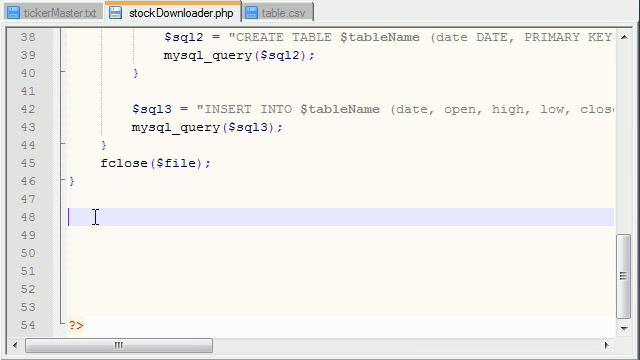
pyautogui.moveTo(172, 240)
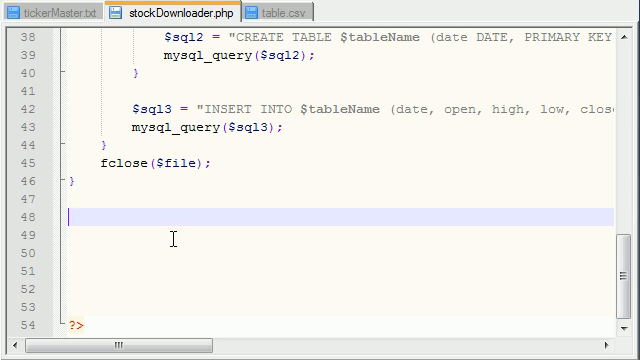